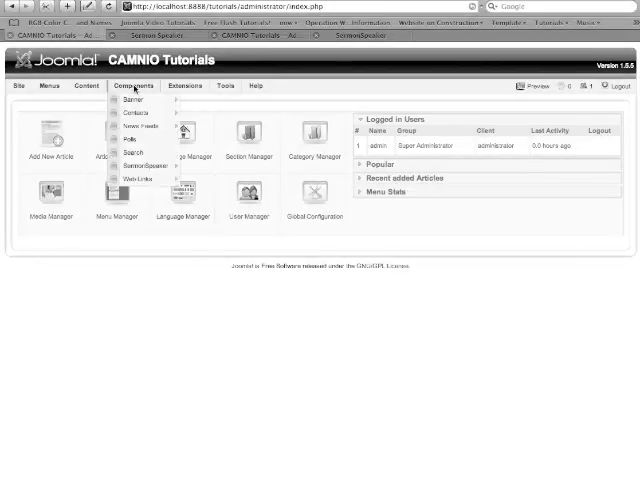
{"action": "mouse_move", "coordinate": [142, 162]}
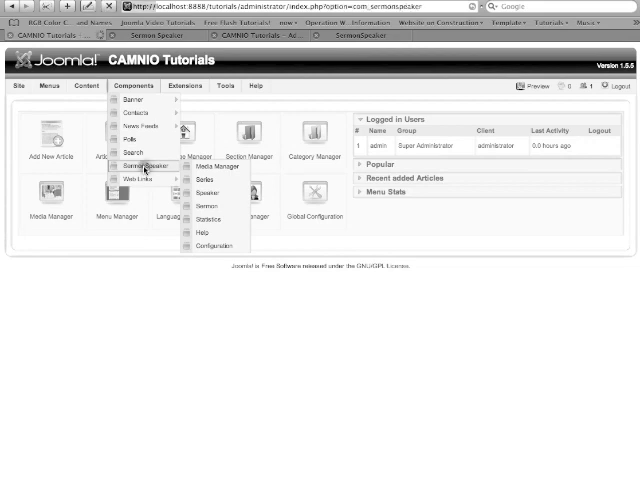
Go to Components > SermonSpeaker to show its control panel
{"action": "left_click", "coordinate": [144, 156]}
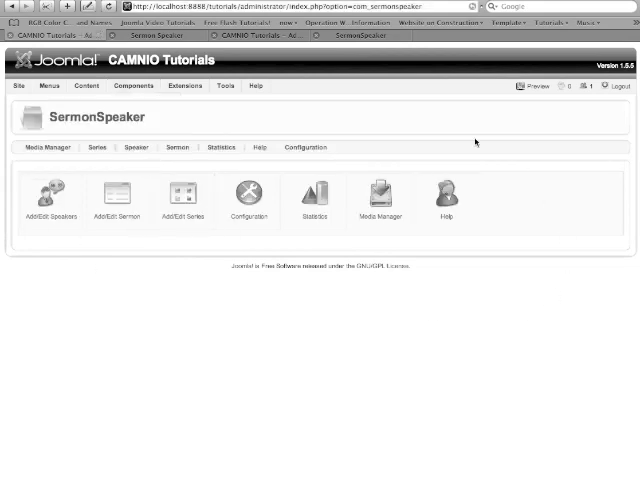
{"action": "mouse_move", "coordinate": [338, 204]}
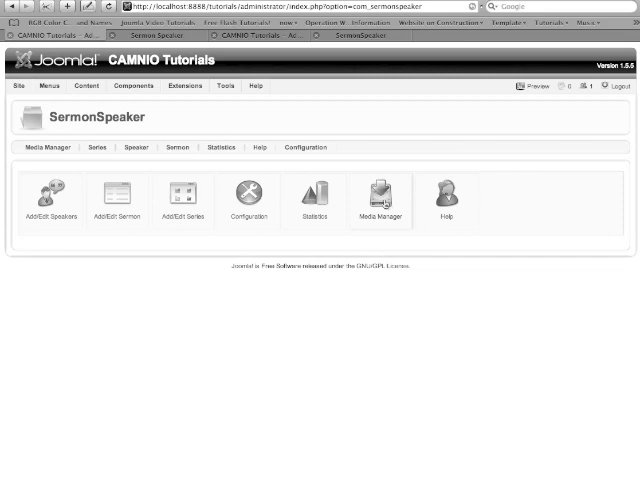
Upload the demo MP3 and the images.jpg speaker picture through the Media Manager
{"action": "left_click", "coordinate": [380, 190]}
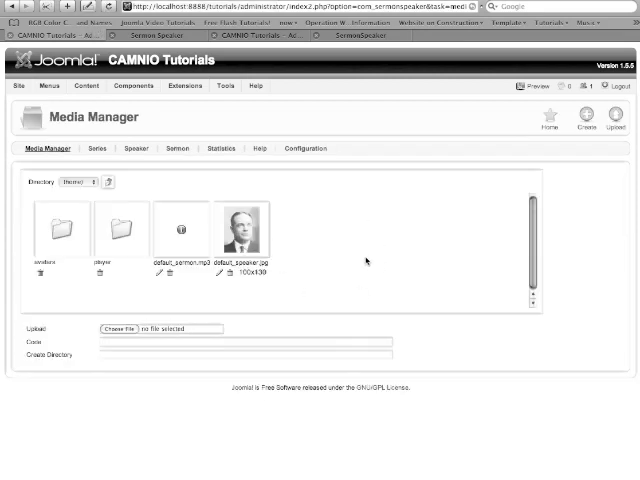
{"action": "mouse_move", "coordinate": [276, 320]}
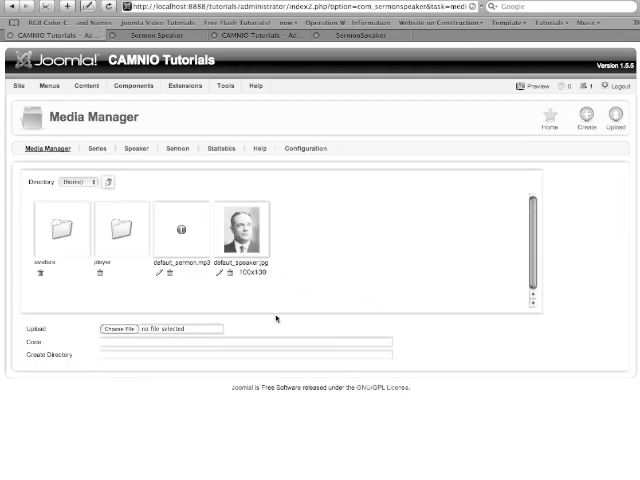
{"action": "mouse_move", "coordinate": [426, 284]}
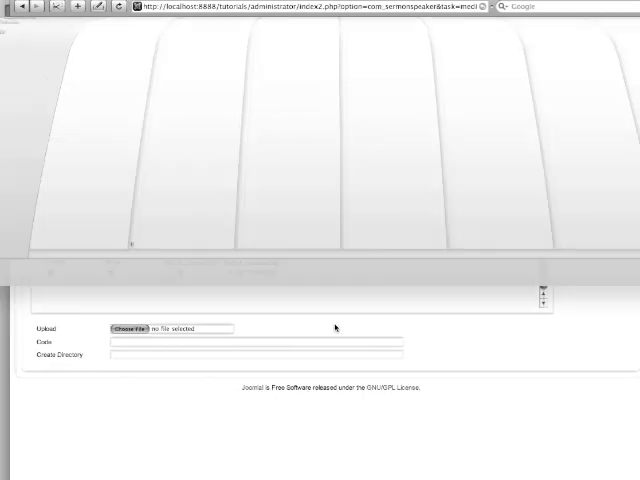
{"action": "left_click", "coordinate": [134, 328]}
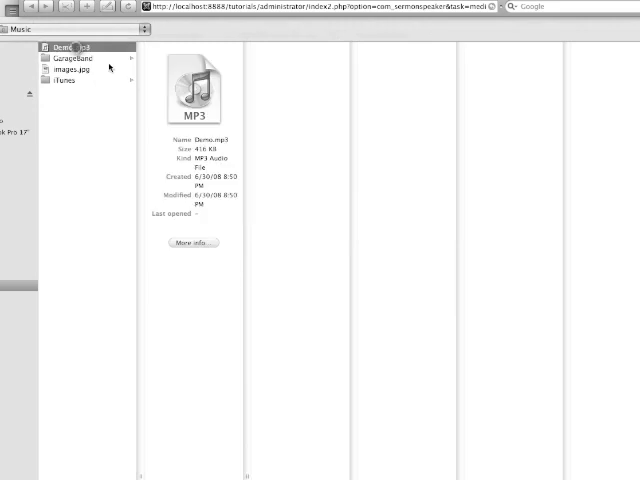
{"action": "left_click", "coordinate": [198, 242]}
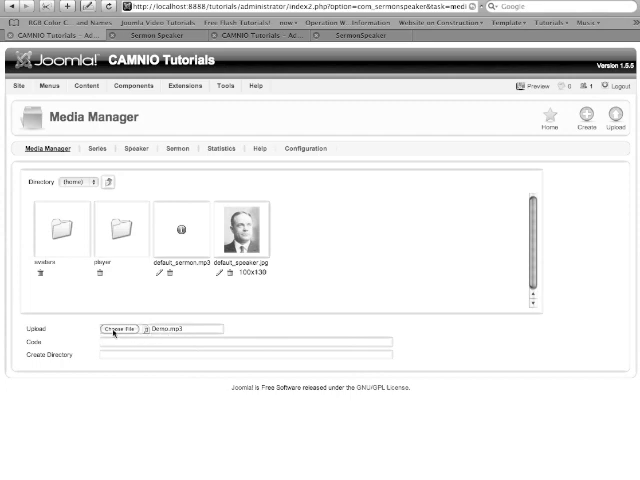
{"action": "mouse_move", "coordinate": [616, 120]}
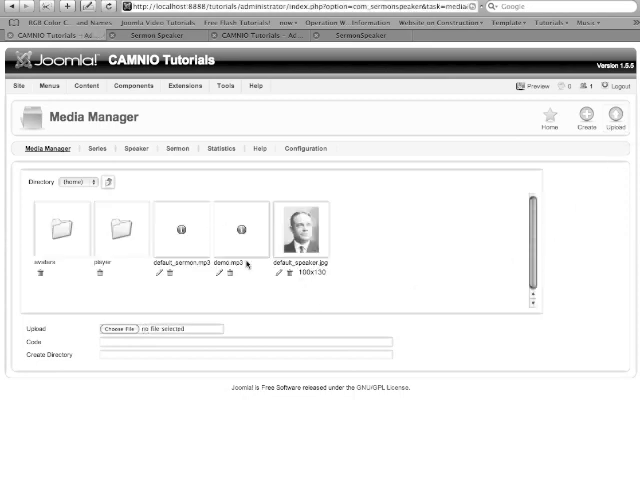
{"action": "left_click", "coordinate": [136, 328]}
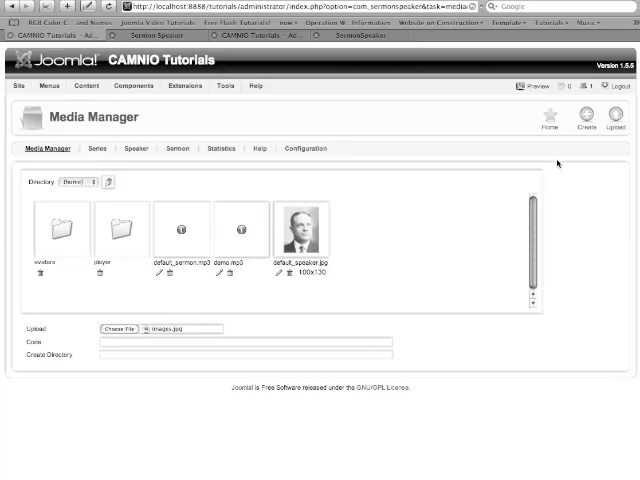
{"action": "left_click", "coordinate": [620, 120]}
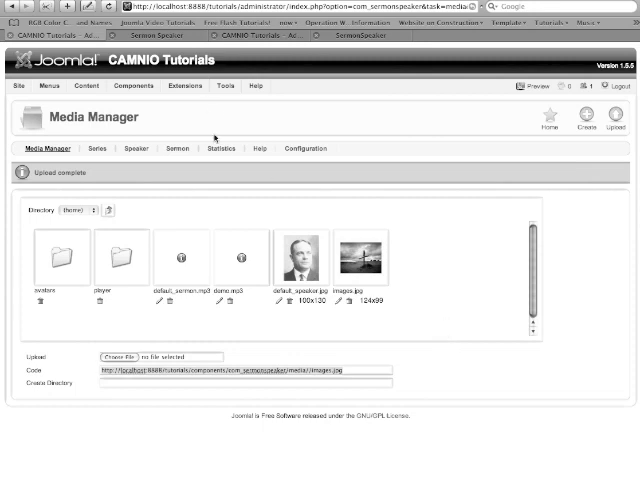
{"action": "mouse_move", "coordinate": [136, 152]}
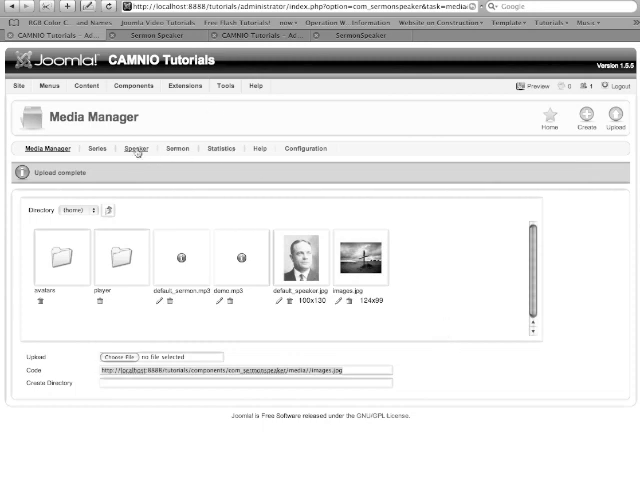
{"action": "left_click", "coordinate": [134, 148]}
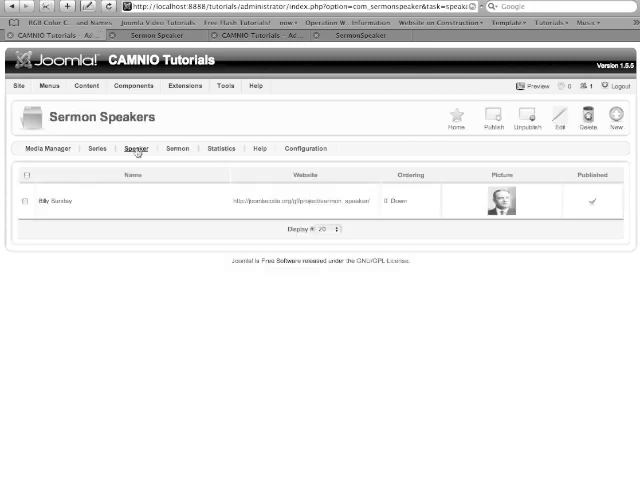
{"action": "mouse_move", "coordinate": [152, 194]}
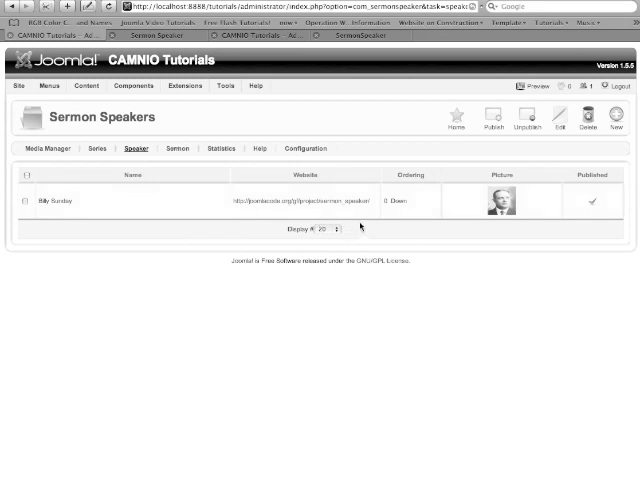
{"action": "mouse_move", "coordinate": [356, 224]}
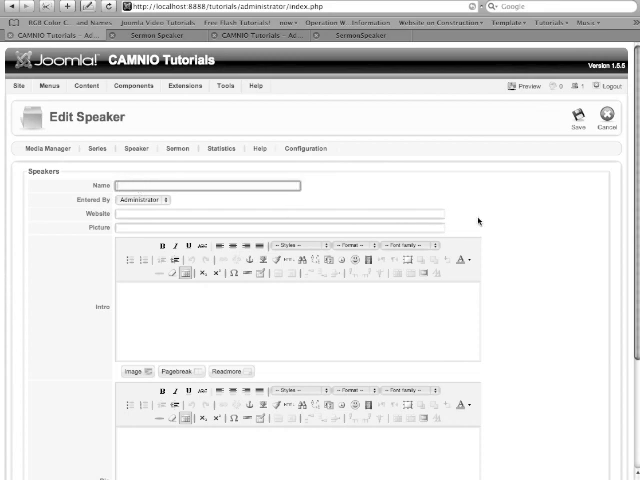
{"action": "type", "text": "Demo"}
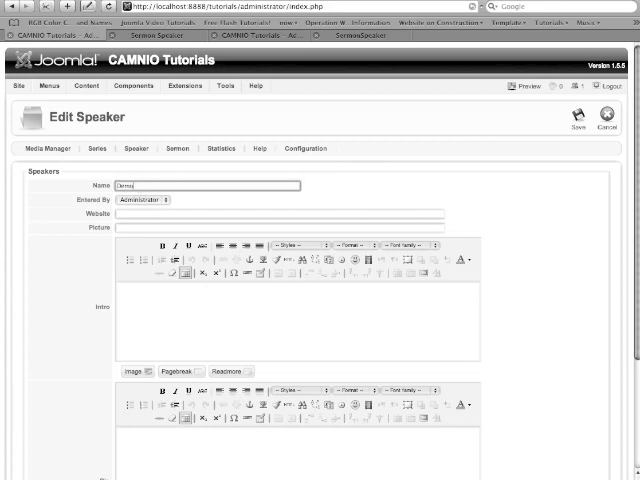
{"action": "mouse_move", "coordinate": [160, 204]}
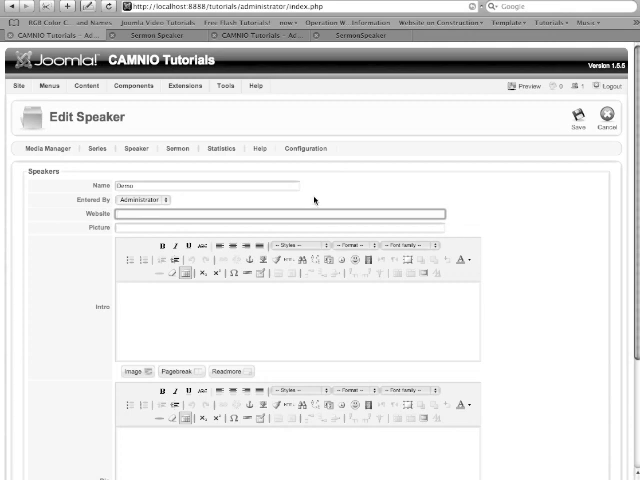
{"action": "mouse_move", "coordinate": [344, 212]}
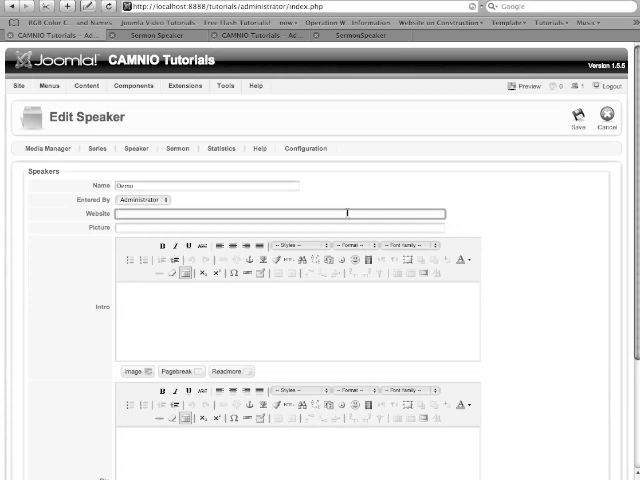
{"action": "mouse_move", "coordinate": [484, 228]}
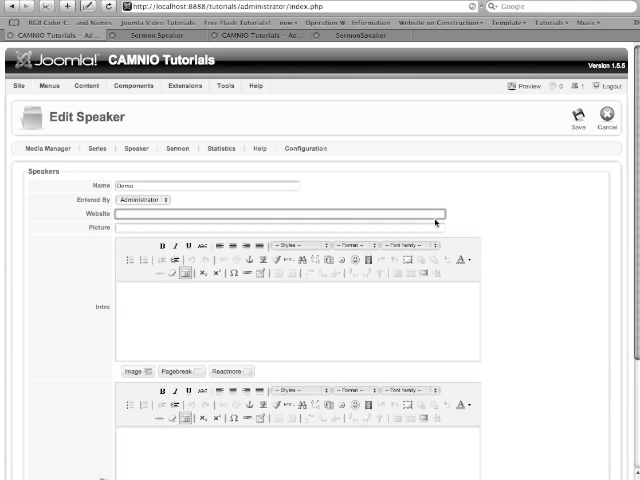
{"action": "left_click", "coordinate": [280, 212]}
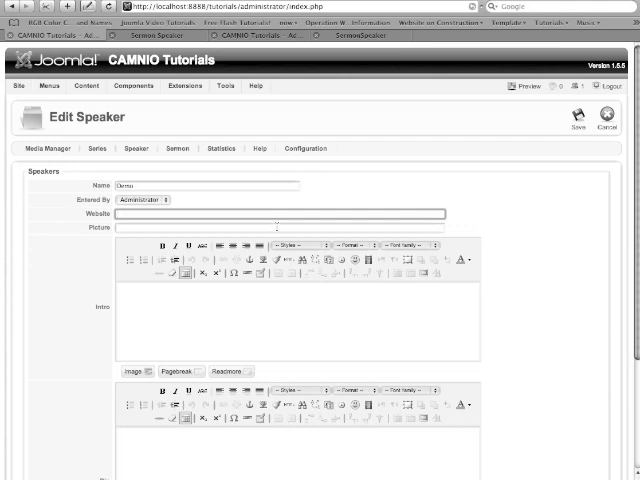
{"action": "mouse_move", "coordinate": [258, 218]}
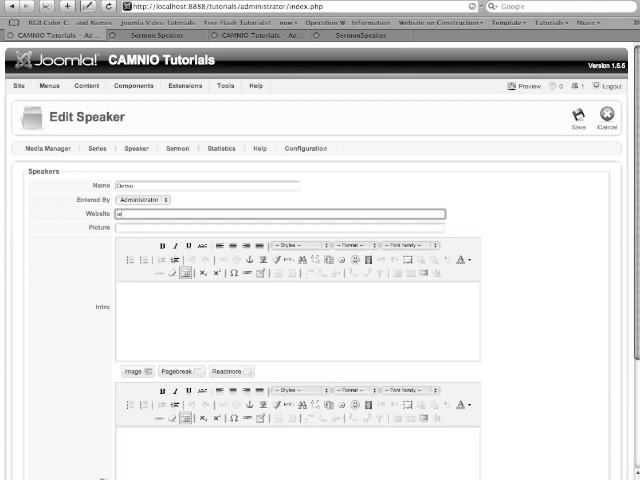
{"action": "type", "text": "www.camnio.com"}
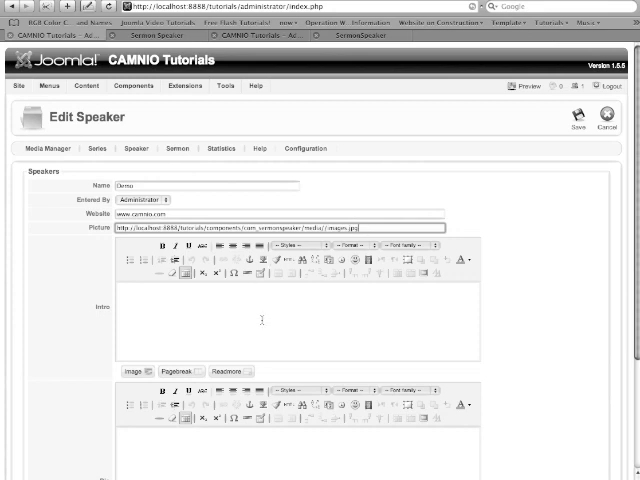
Enter the intro "hello everyone" and the bio "God Bless you" for the speaker
{"action": "scroll", "scroll_direction": "down", "scroll_amount": 3}
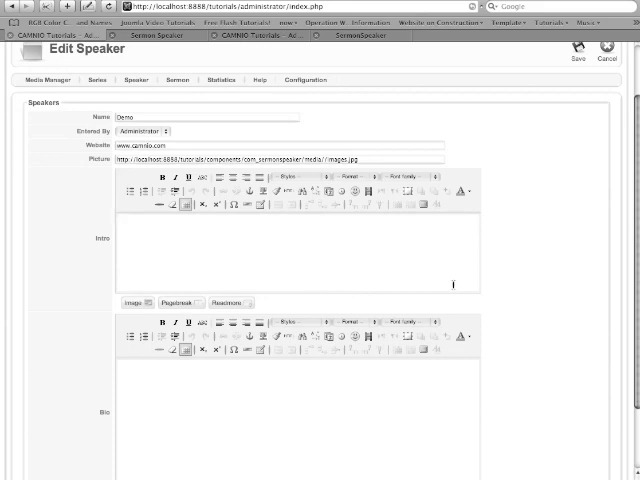
{"action": "type", "text": "hel"}
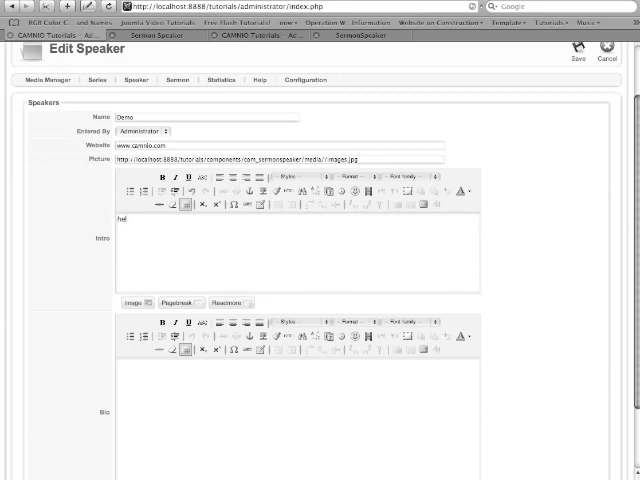
{"action": "type", "text": "hello evryone"}
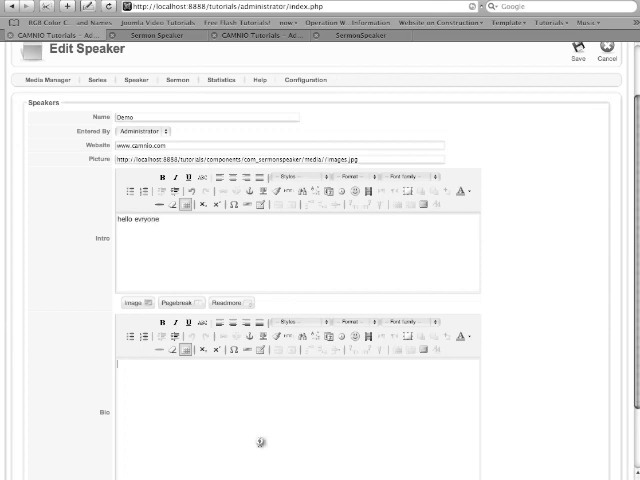
{"action": "scroll", "scroll_direction": "down", "scroll_amount": 3}
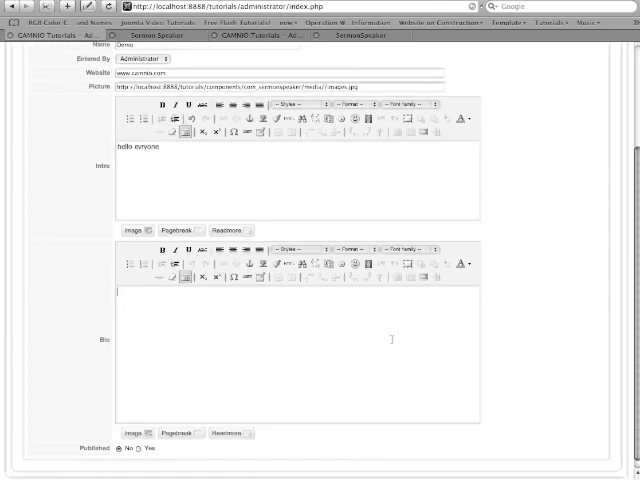
{"action": "type", "text": "God"}
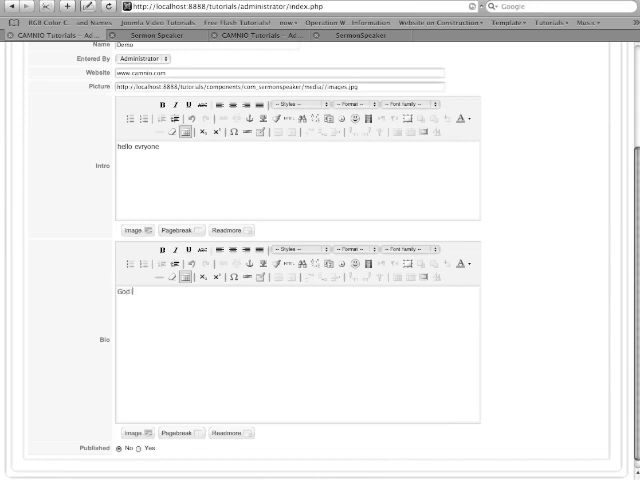
{"action": "type", "text": "Bless"}
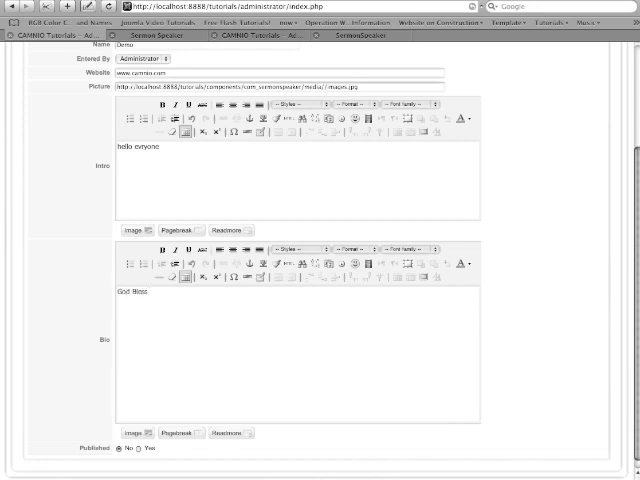
{"action": "type", "text": "you"}
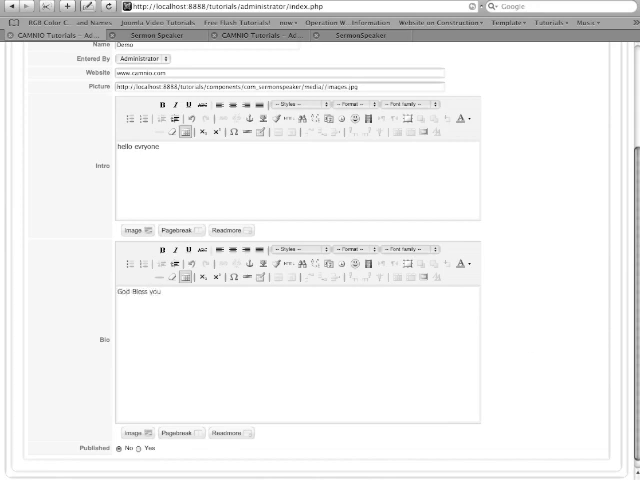
{"action": "scroll", "scroll_direction": "down", "scroll_amount": 3}
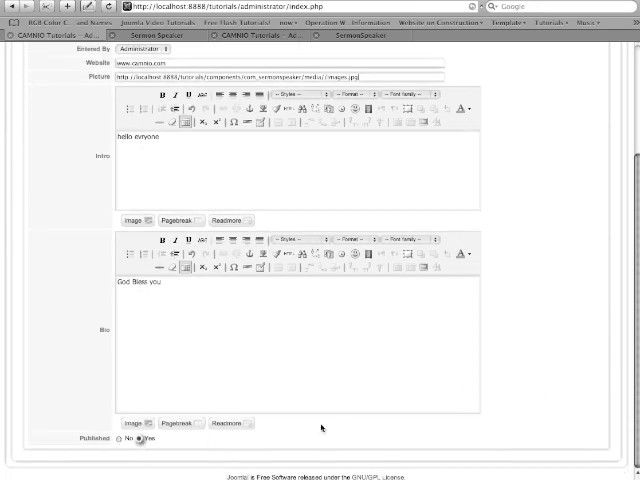
{"action": "scroll", "scroll_direction": "up", "scroll_amount": 3}
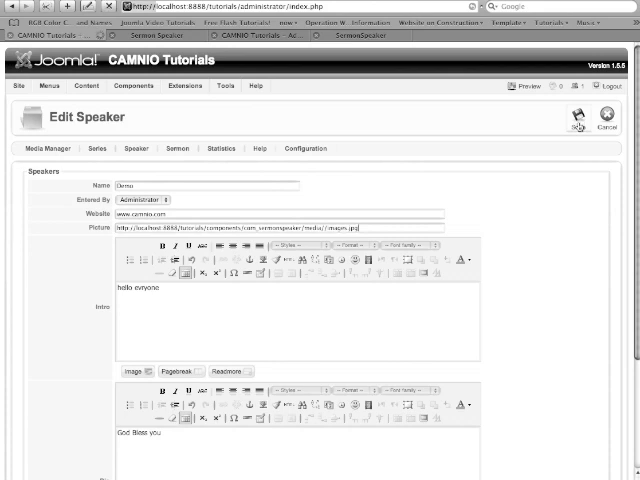
Save the Demo speaker and switch to the Sermon Series list
{"action": "left_click", "coordinate": [582, 116]}
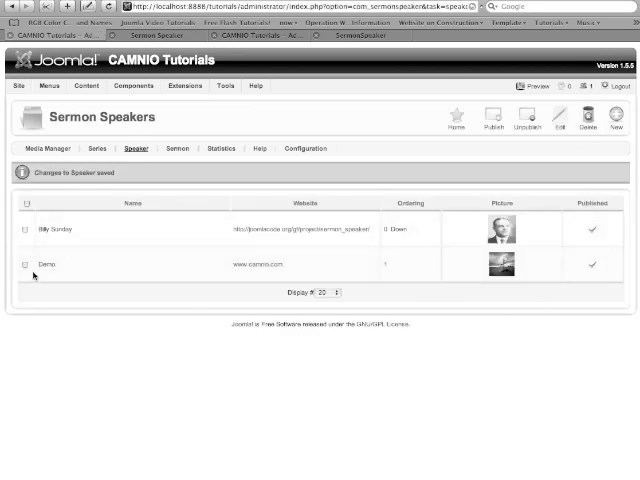
{"action": "mouse_move", "coordinate": [36, 270]}
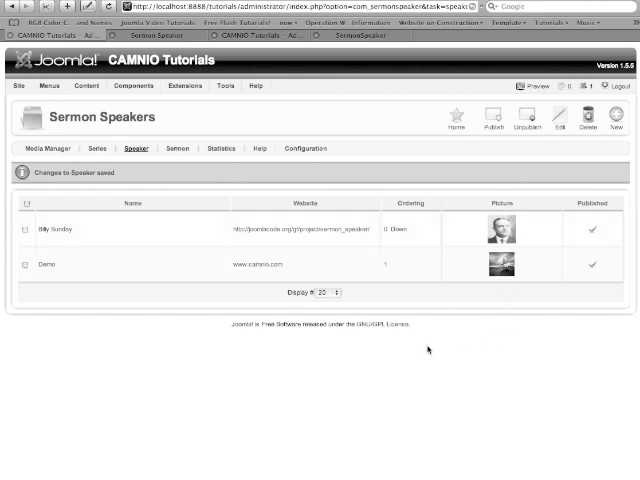
{"action": "mouse_move", "coordinate": [100, 158]}
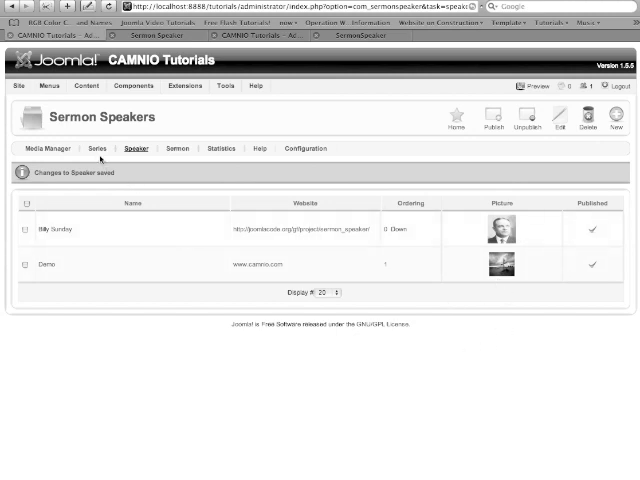
{"action": "mouse_move", "coordinate": [176, 148]}
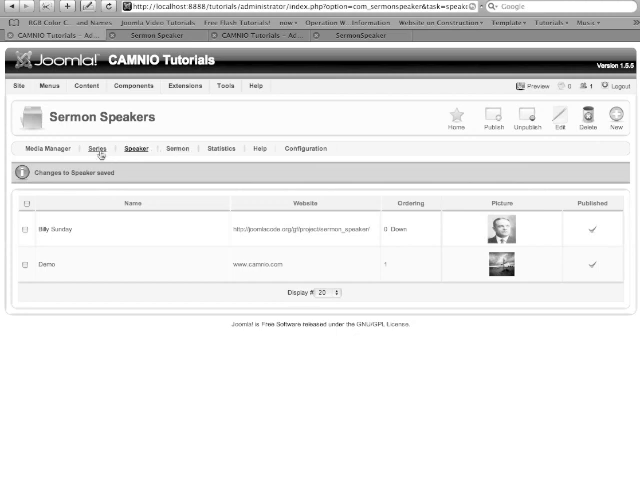
{"action": "left_click", "coordinate": [98, 148]}
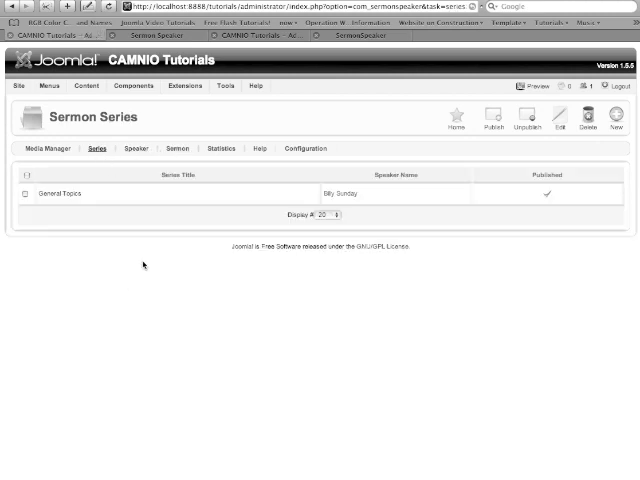
{"action": "mouse_move", "coordinate": [206, 296]}
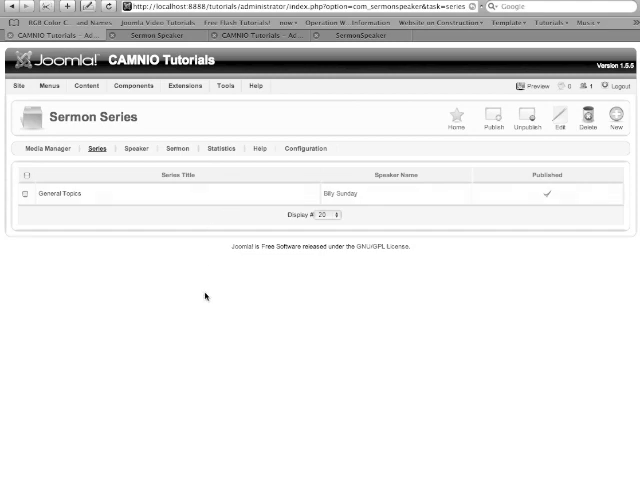
{"action": "mouse_move", "coordinate": [190, 252]}
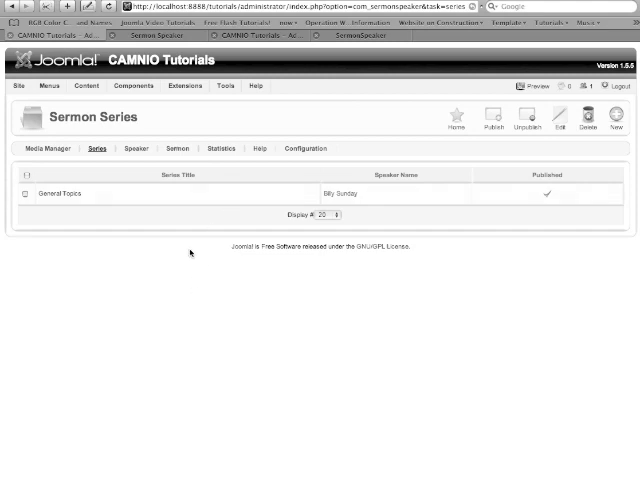
{"action": "mouse_move", "coordinate": [200, 212]}
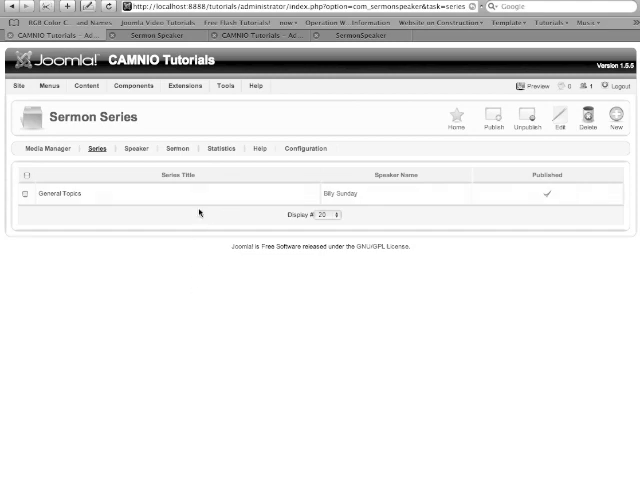
{"action": "mouse_move", "coordinate": [208, 280]}
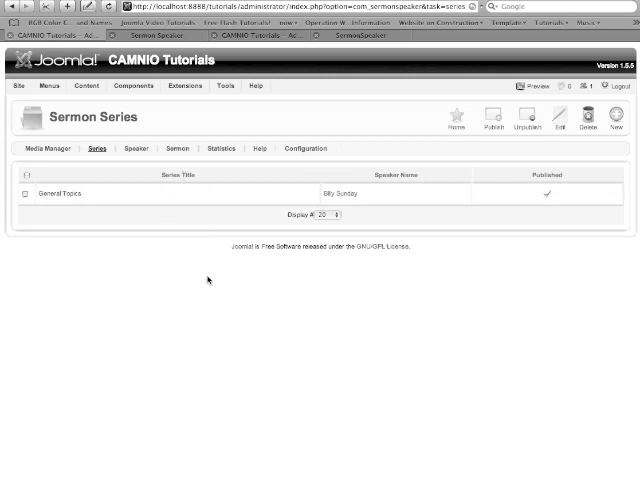
{"action": "mouse_move", "coordinate": [206, 280]}
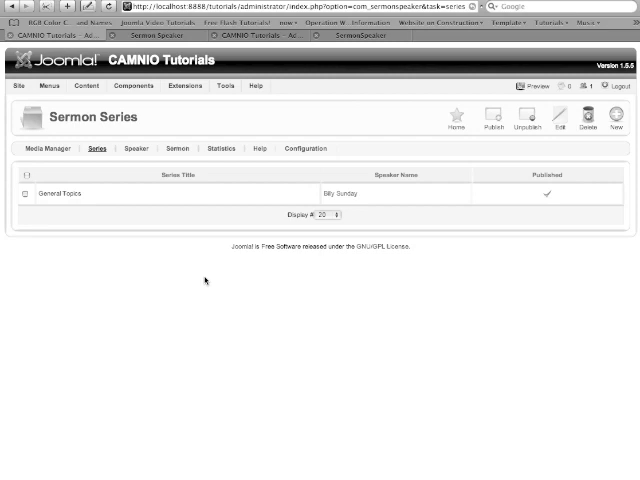
{"action": "mouse_move", "coordinate": [34, 194]}
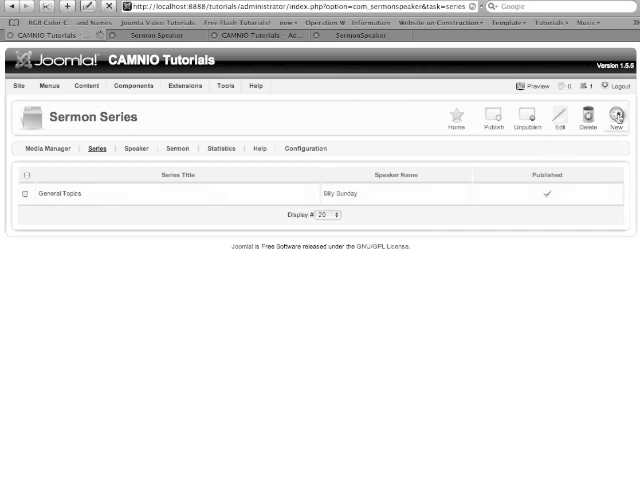
Create and save a series titled Example with speaker Demo and a short description
{"action": "left_click", "coordinate": [624, 116]}
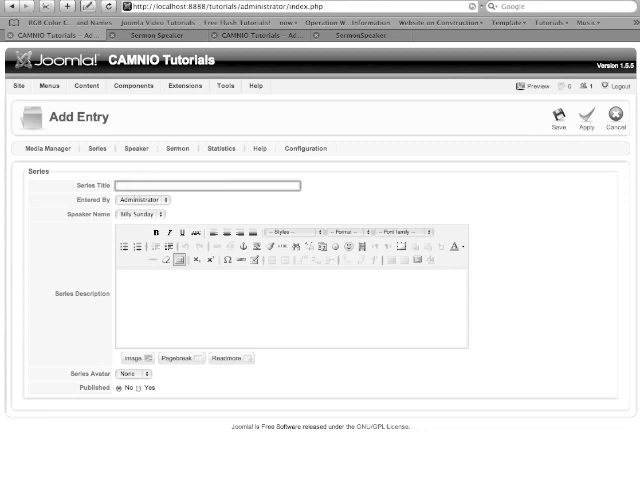
{"action": "type", "text": "Example"}
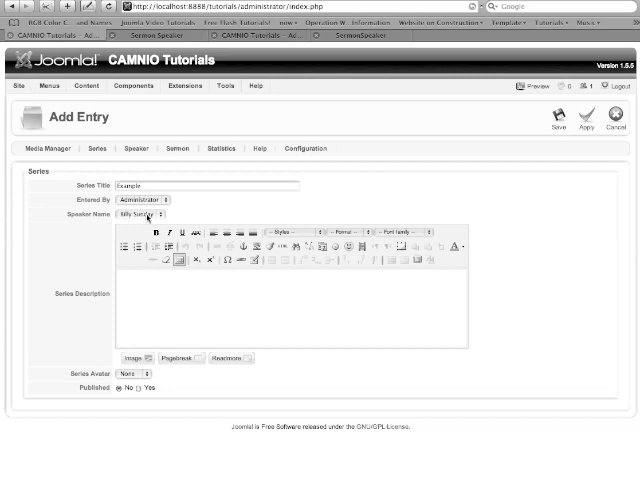
{"action": "left_click", "coordinate": [144, 214]}
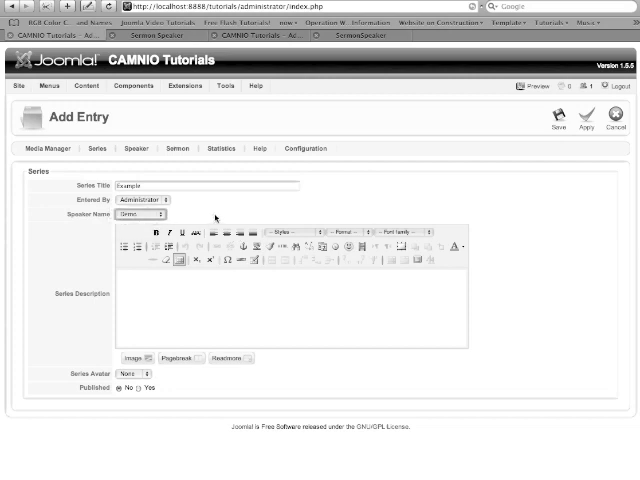
{"action": "mouse_move", "coordinate": [488, 318]}
{"action": "type", "text": "Hi e"}
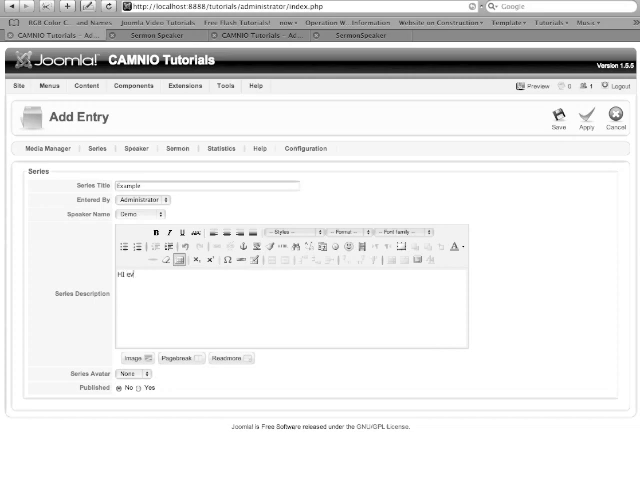
{"action": "type", "text": "veryone"}
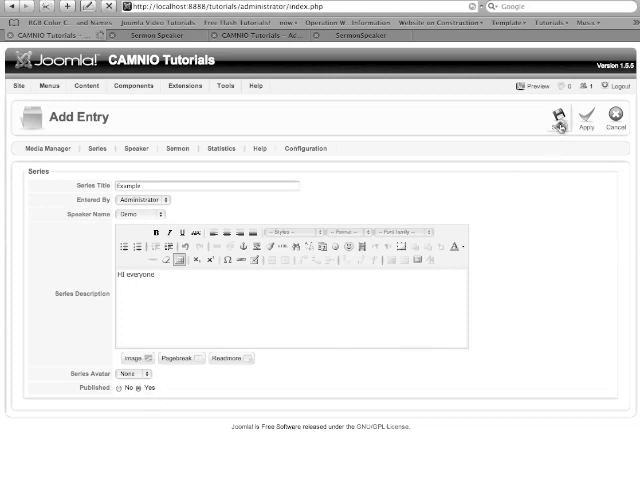
{"action": "left_click", "coordinate": [562, 122]}
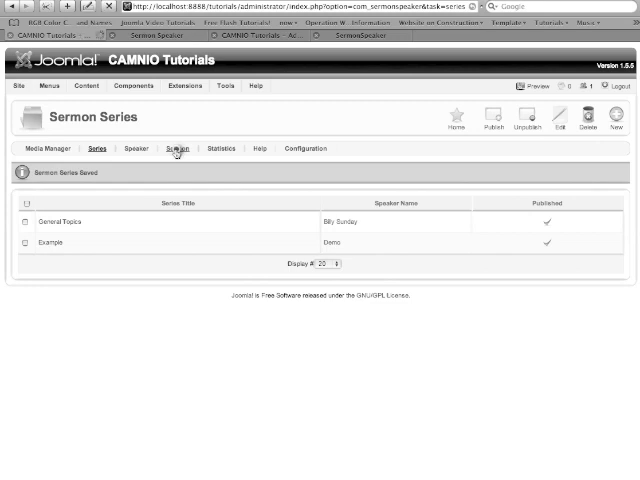
Start a new sermon from the Sermons list
{"action": "left_click", "coordinate": [178, 148]}
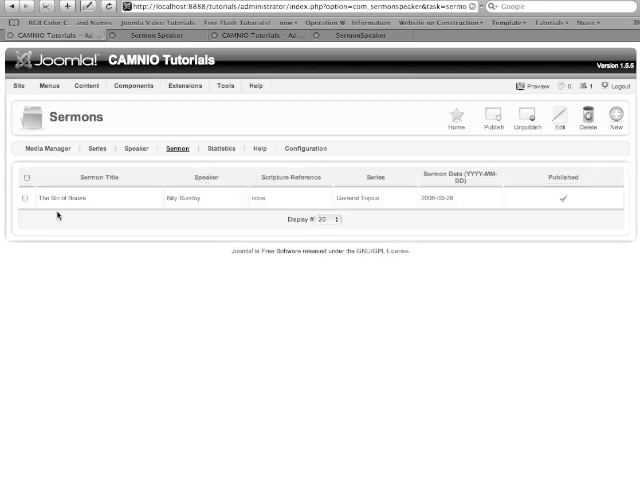
{"action": "mouse_move", "coordinate": [114, 260]}
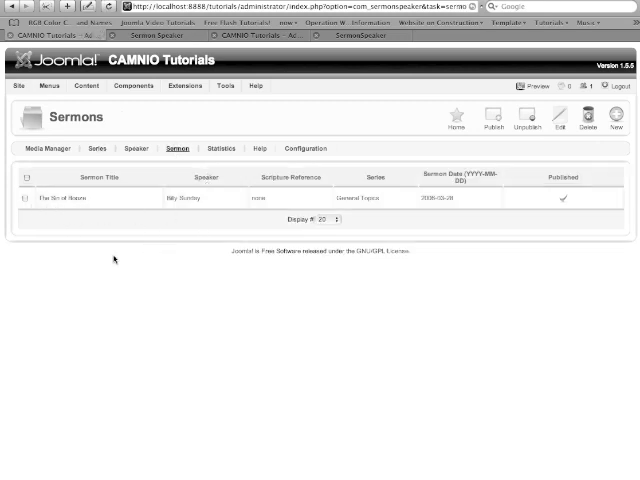
{"action": "mouse_move", "coordinate": [124, 220]}
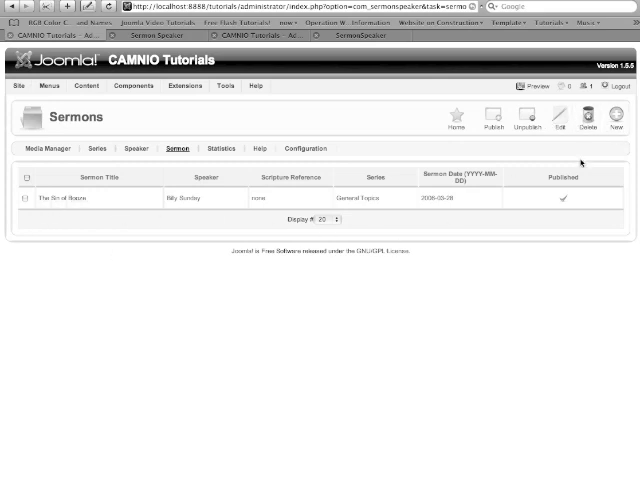
{"action": "left_click", "coordinate": [28, 204]}
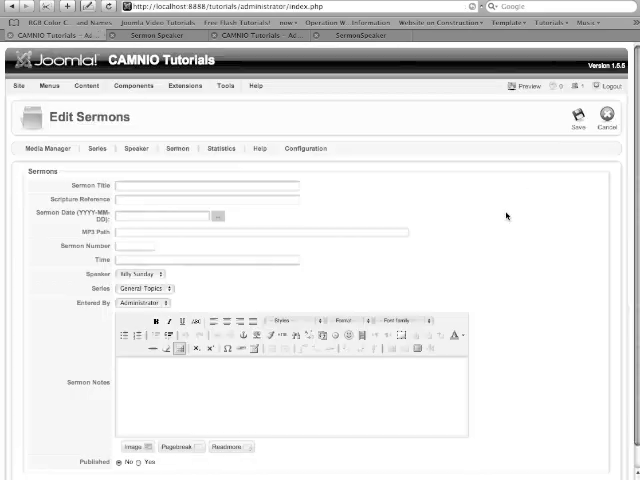
Save a published sermon titled Example in series Example with notes "God Bless"
{"action": "left_click", "coordinate": [204, 184]}
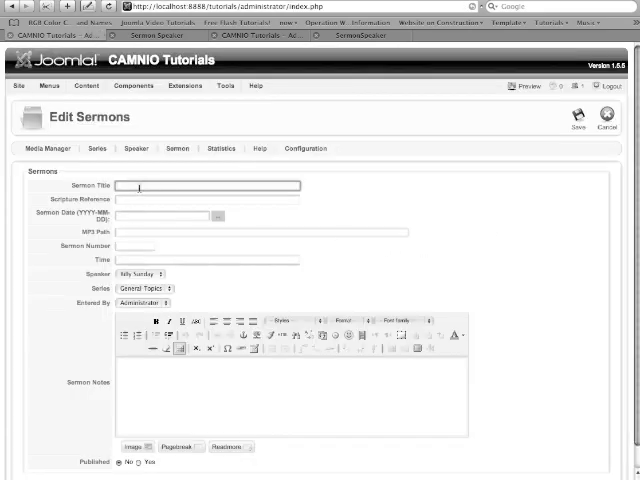
{"action": "mouse_move", "coordinate": [480, 212]}
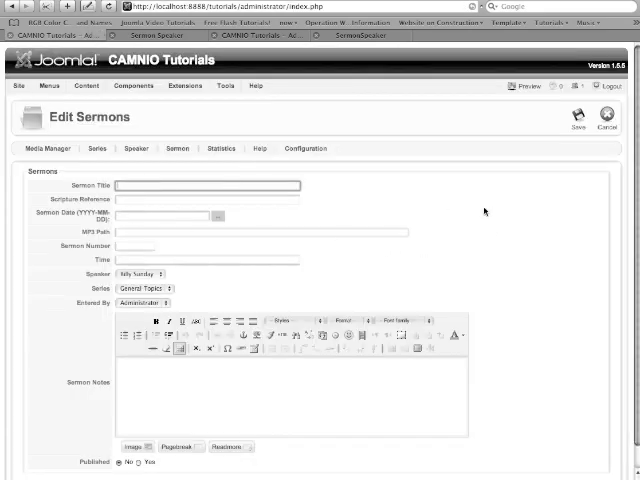
{"action": "mouse_move", "coordinate": [496, 212]}
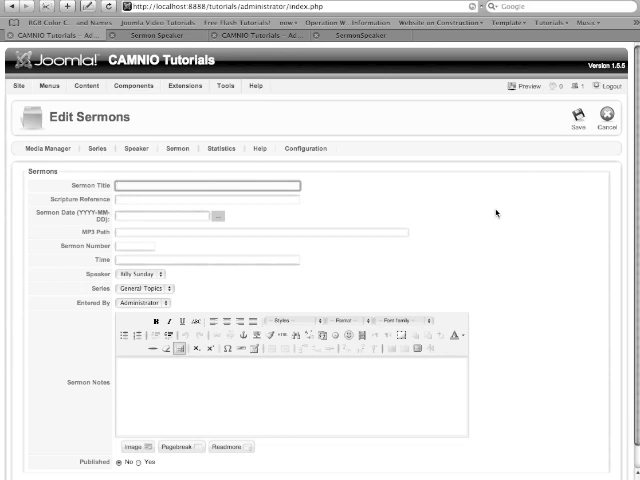
{"action": "type", "text": "Example"}
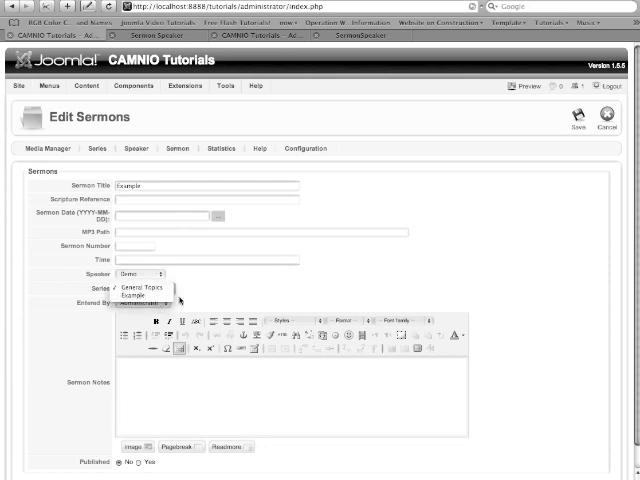
{"action": "left_click", "coordinate": [160, 292]}
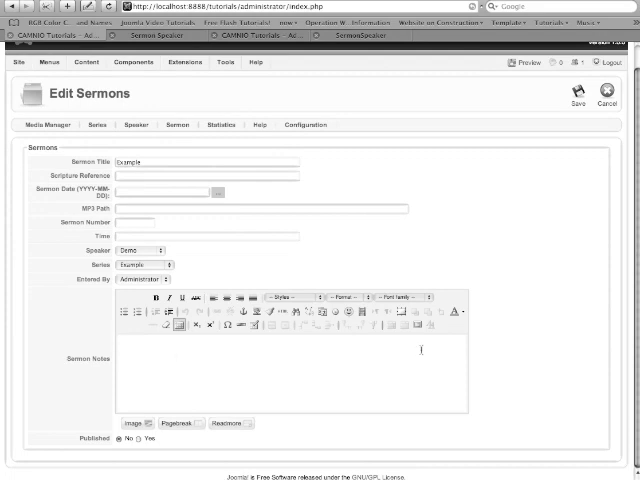
{"action": "mouse_move", "coordinate": [368, 380]}
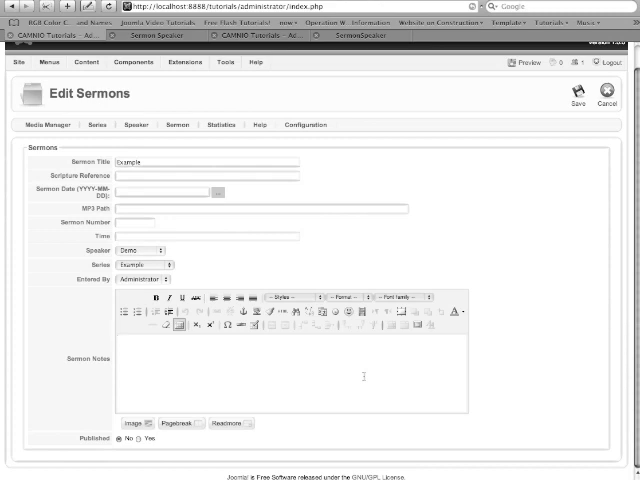
{"action": "type", "text": "God"}
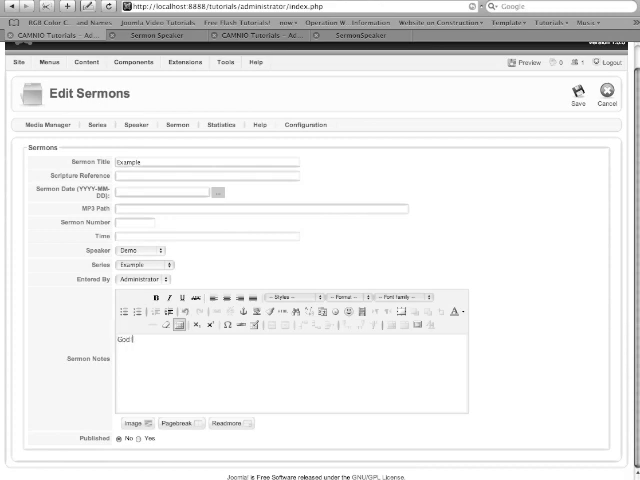
{"action": "type", "text": "Bless you"}
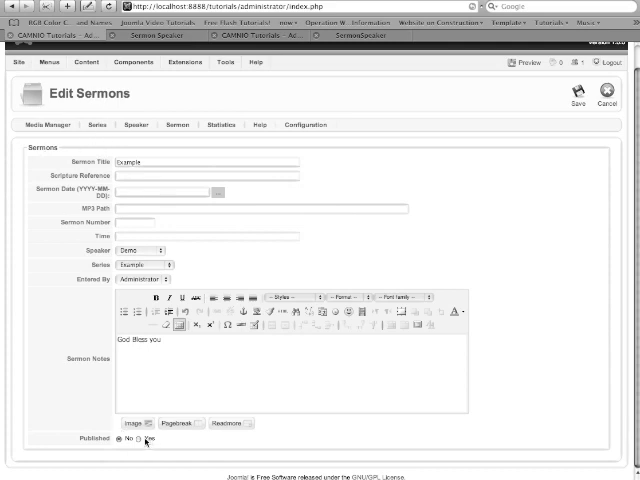
{"action": "left_click", "coordinate": [138, 436]}
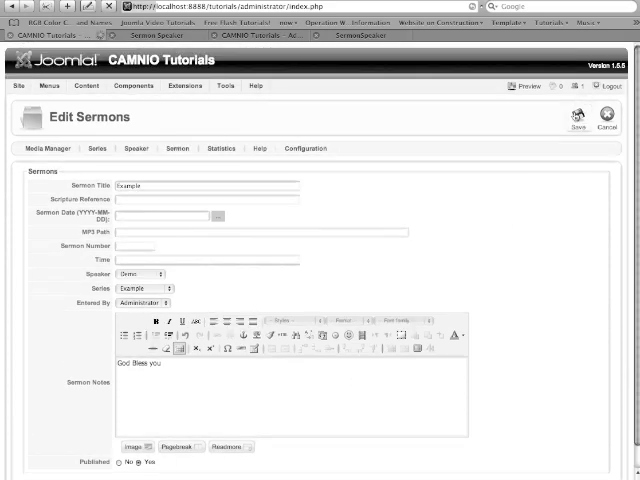
{"action": "left_click", "coordinate": [580, 118]}
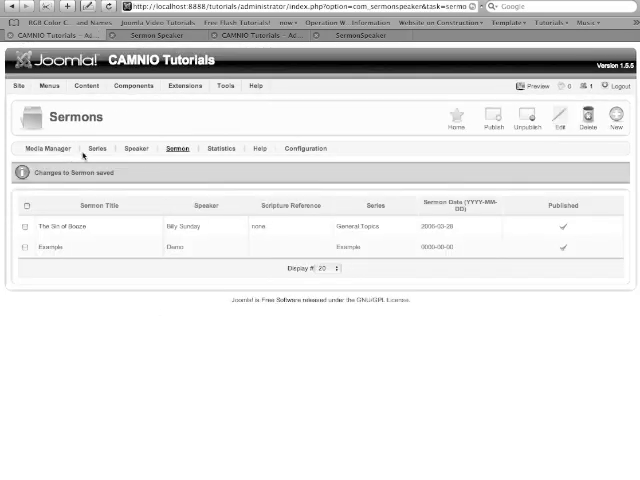
Look up the demo.mp3 path in Media Manager and return to the Sermons list
{"action": "left_click", "coordinate": [56, 148]}
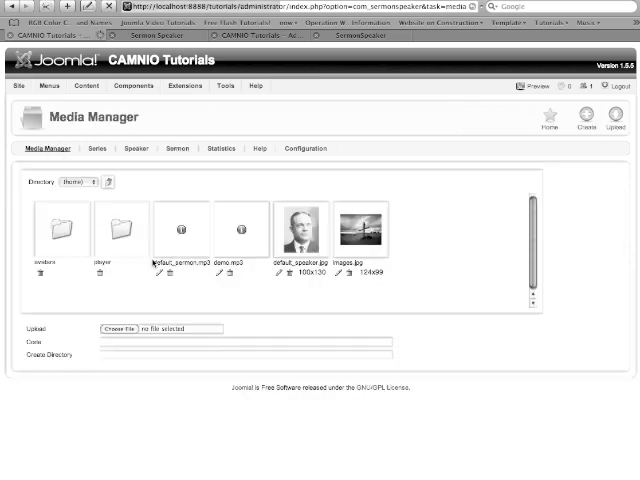
{"action": "mouse_move", "coordinate": [228, 250]}
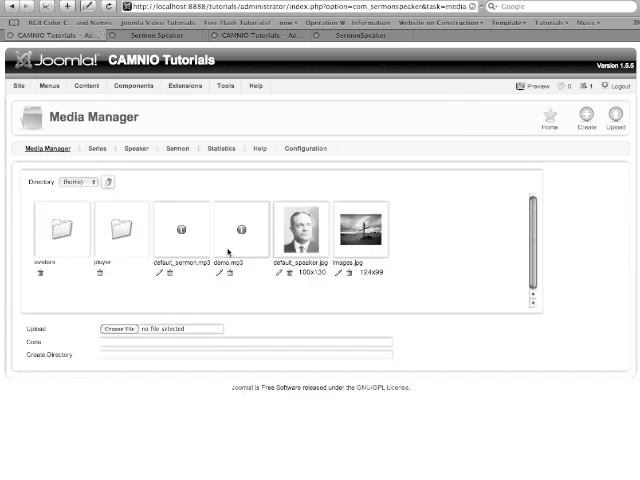
{"action": "mouse_move", "coordinate": [244, 268]}
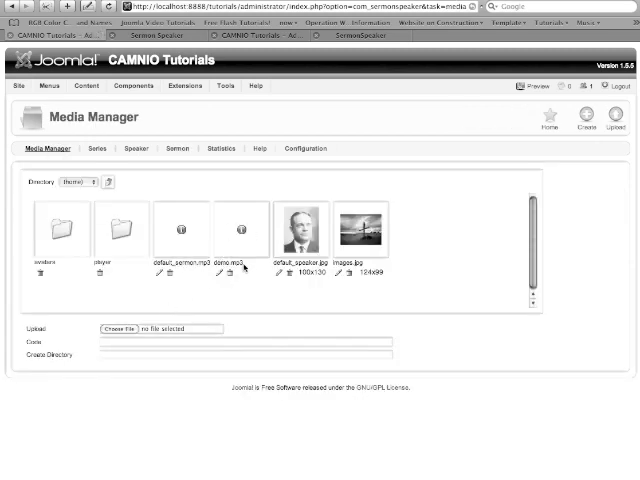
{"action": "mouse_move", "coordinate": [236, 244]}
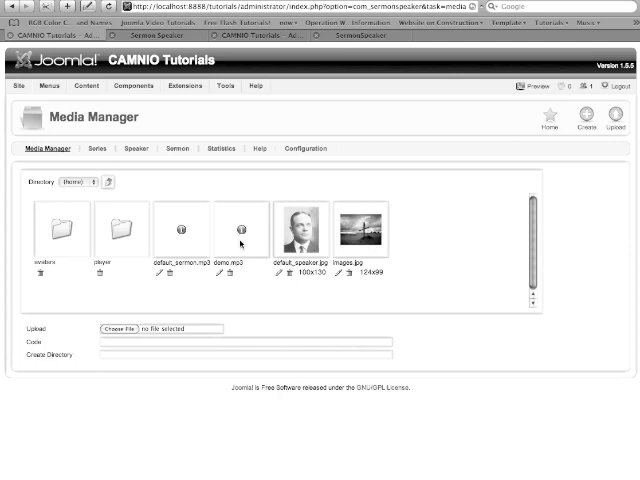
{"action": "mouse_move", "coordinate": [256, 236]}
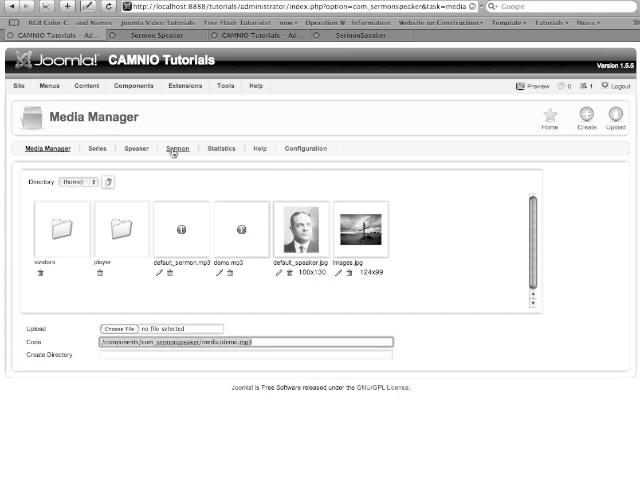
{"action": "left_click", "coordinate": [176, 148]}
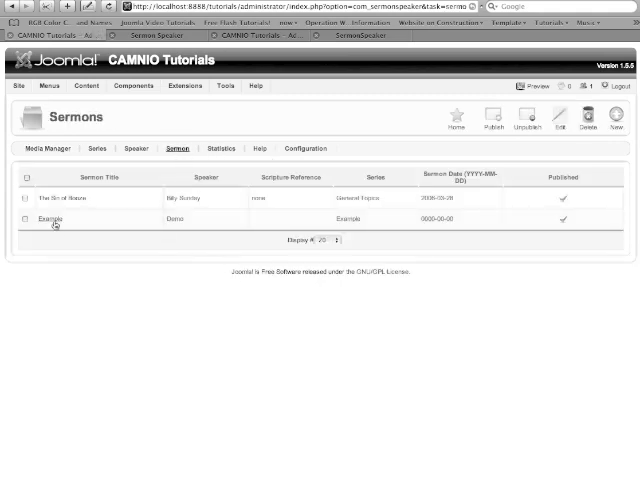
Set the Example sermon's MP3 Path to components/com_sermonspeaker/media/demo.mp3 and save
{"action": "left_click", "coordinate": [48, 220]}
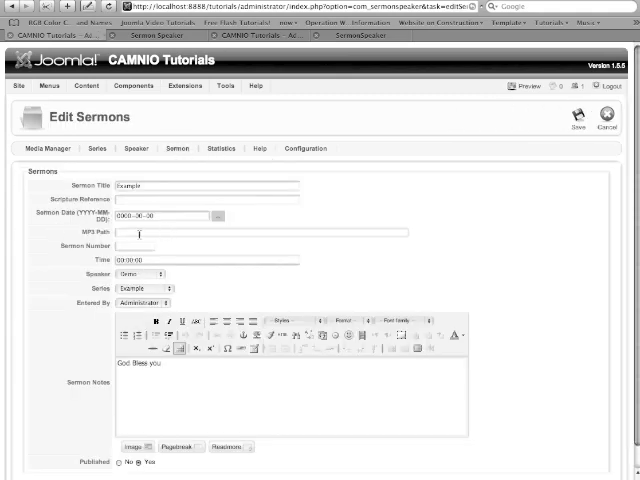
{"action": "type", "text": "components/com_sermonspeaker/media/demo.mp3"}
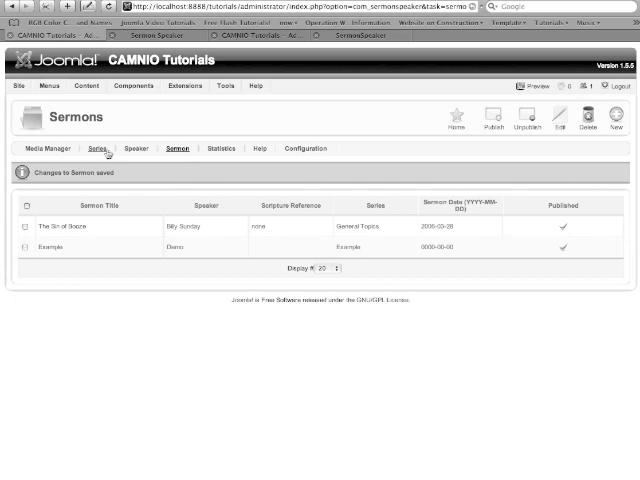
{"action": "mouse_move", "coordinate": [148, 274]}
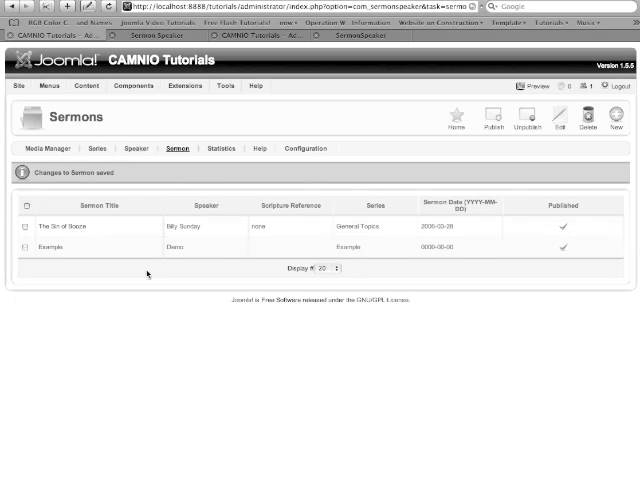
{"action": "mouse_move", "coordinate": [76, 232]}
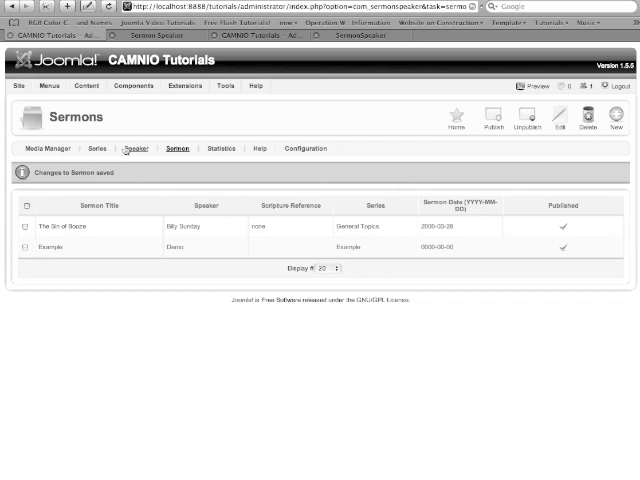
{"action": "mouse_move", "coordinate": [108, 154]}
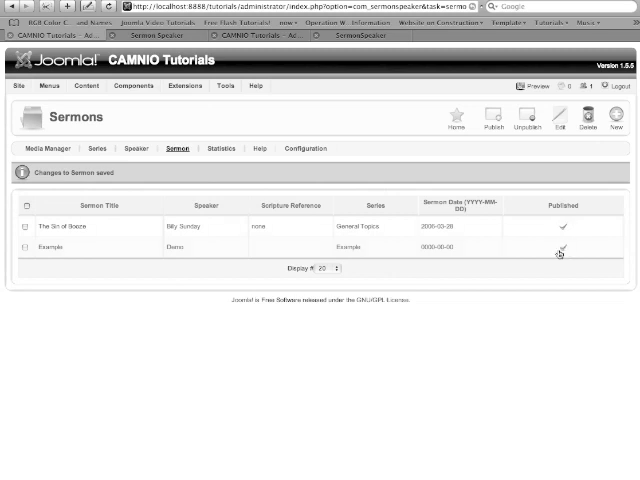
Publish the Example sermon and the Example series, checking the speakers list in between
{"action": "left_click", "coordinate": [562, 248]}
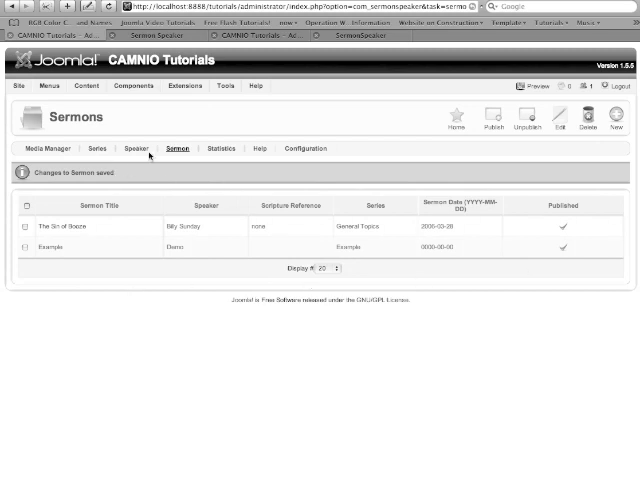
{"action": "left_click", "coordinate": [138, 148]}
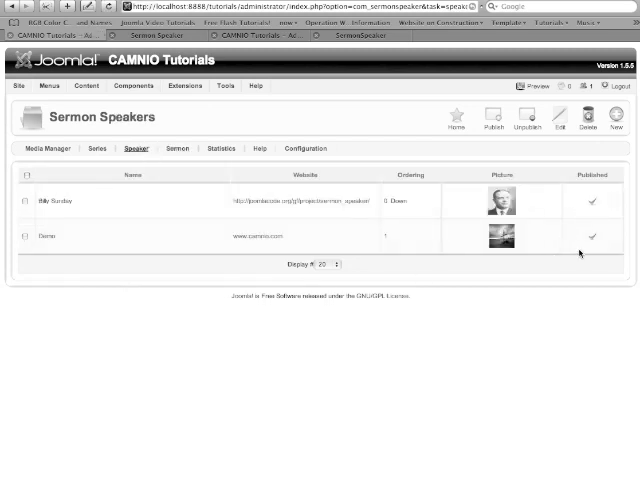
{"action": "mouse_move", "coordinate": [260, 214]}
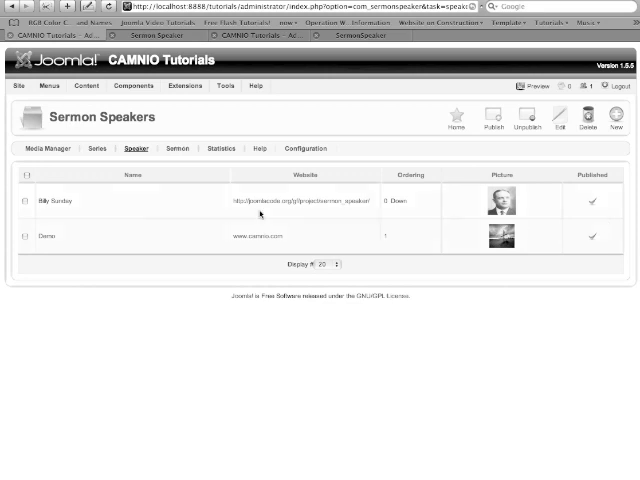
{"action": "left_click", "coordinate": [96, 148]}
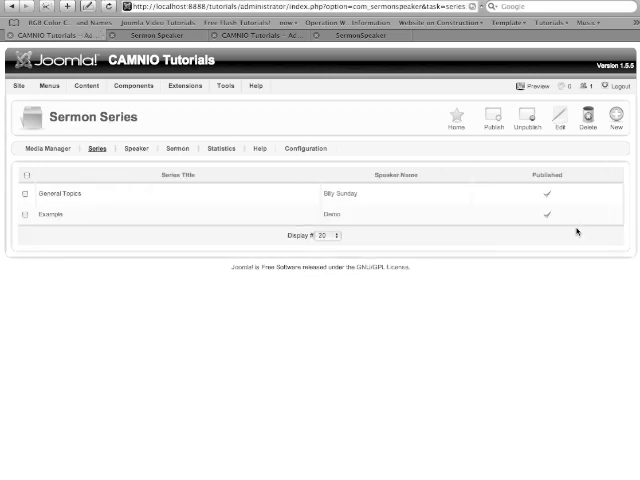
{"action": "mouse_move", "coordinate": [234, 196]}
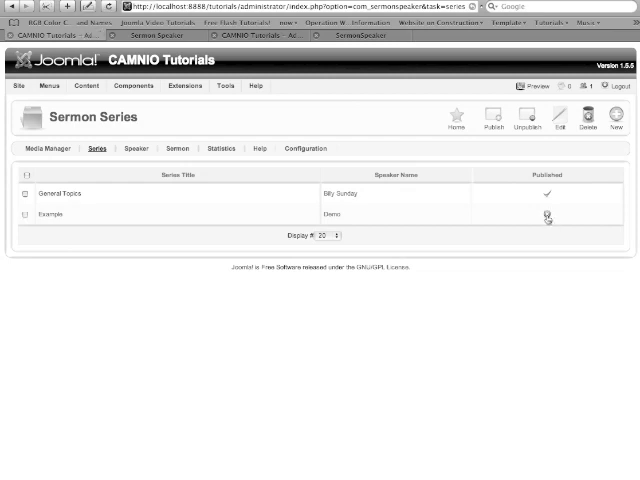
{"action": "mouse_move", "coordinate": [544, 216]}
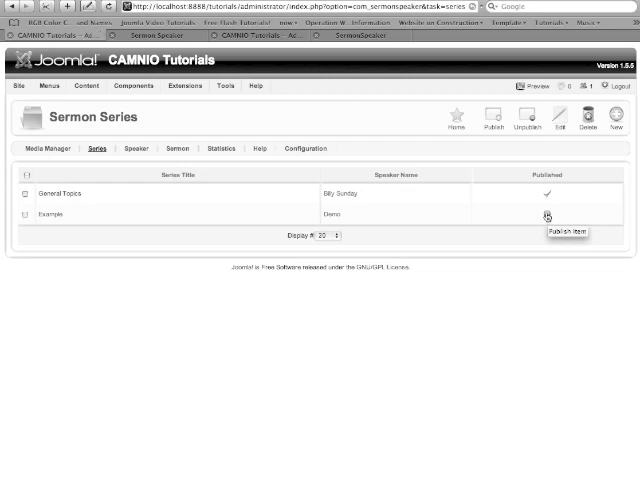
{"action": "left_click", "coordinate": [546, 216]}
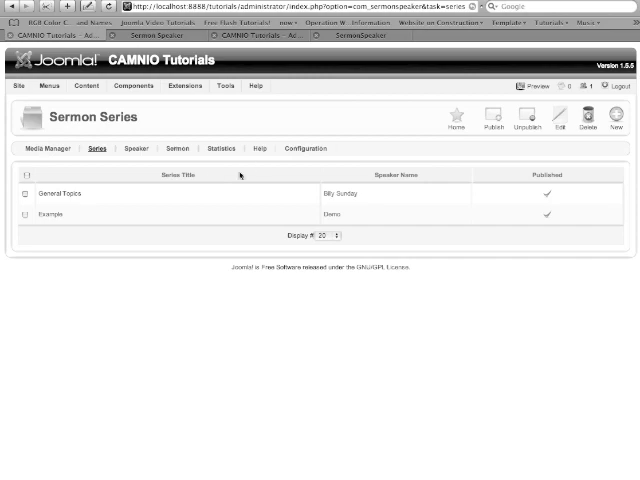
{"action": "mouse_move", "coordinate": [304, 148]}
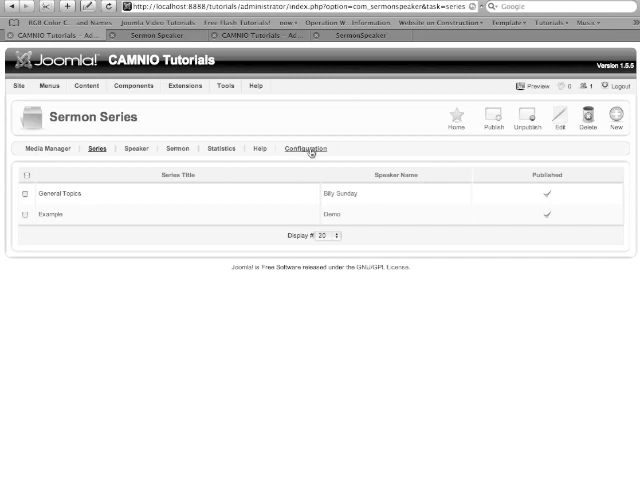
Review the Display and Sermoncast Settings in the global configuration, then view the front-end Our Speakers page
{"action": "left_click", "coordinate": [304, 148]}
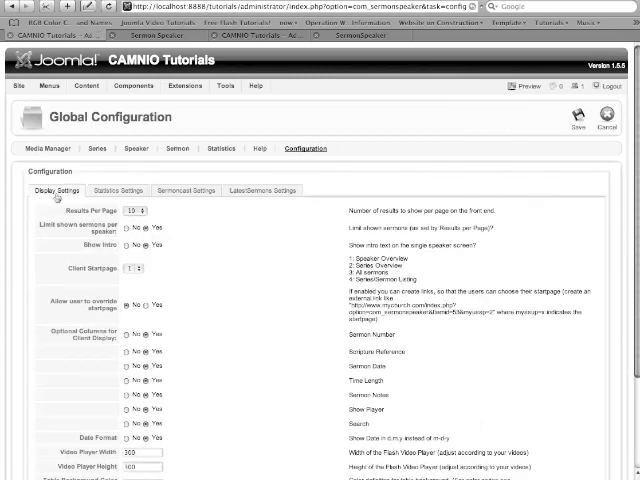
{"action": "scroll", "scroll_direction": "down", "scroll_amount": 3}
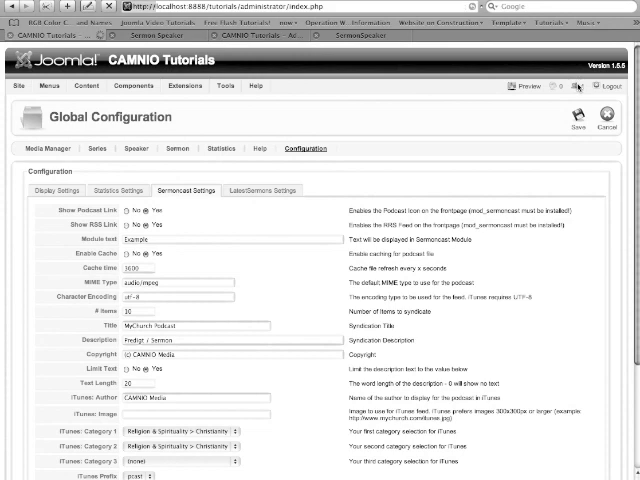
{"action": "left_click", "coordinate": [580, 130]}
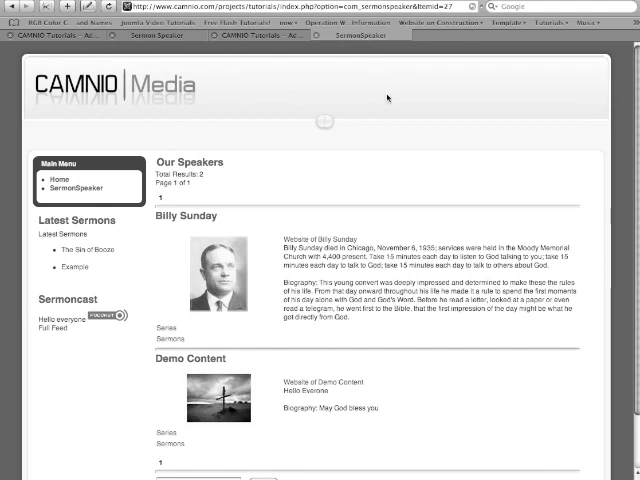
{"action": "scroll", "scroll_direction": "down", "scroll_amount": 3}
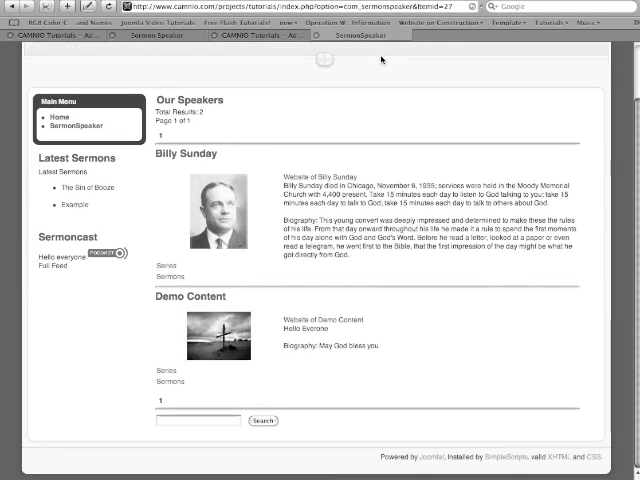
{"action": "mouse_move", "coordinate": [138, 124]}
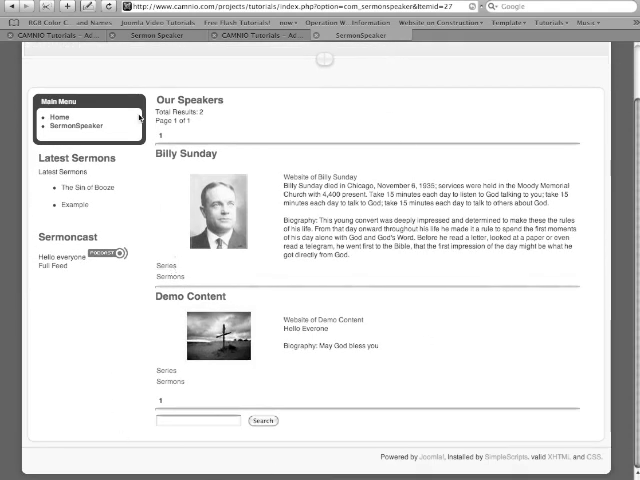
{"action": "mouse_move", "coordinate": [188, 380]}
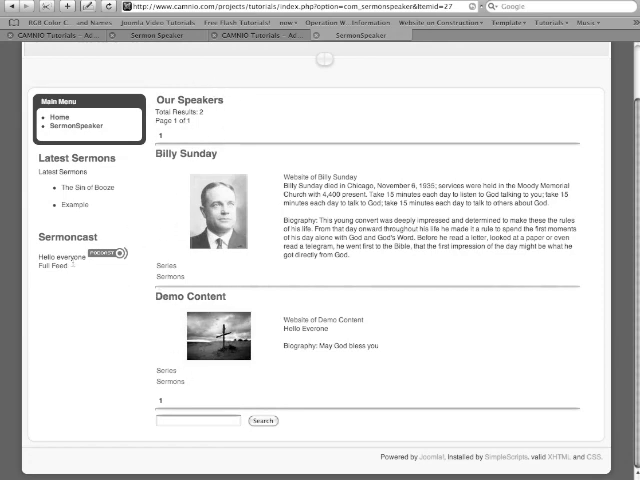
{"action": "mouse_move", "coordinate": [350, 36]}
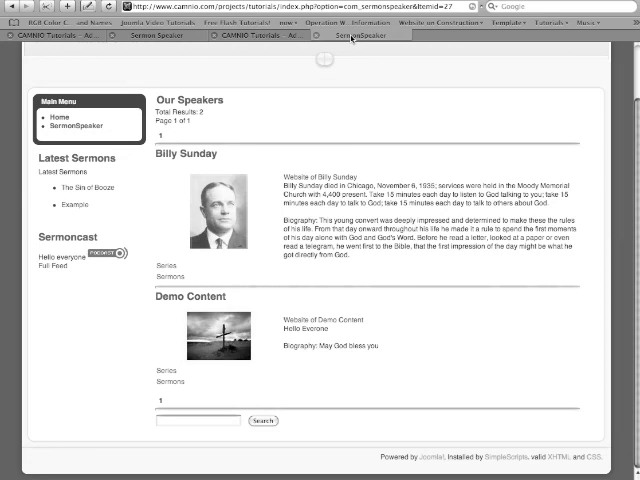
{"action": "mouse_move", "coordinate": [234, 330]}
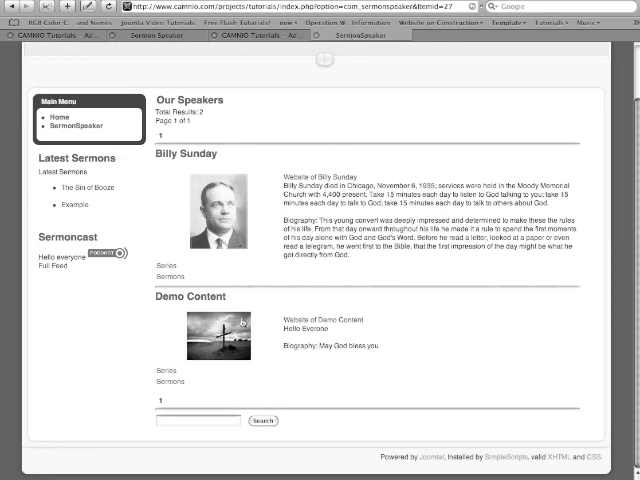